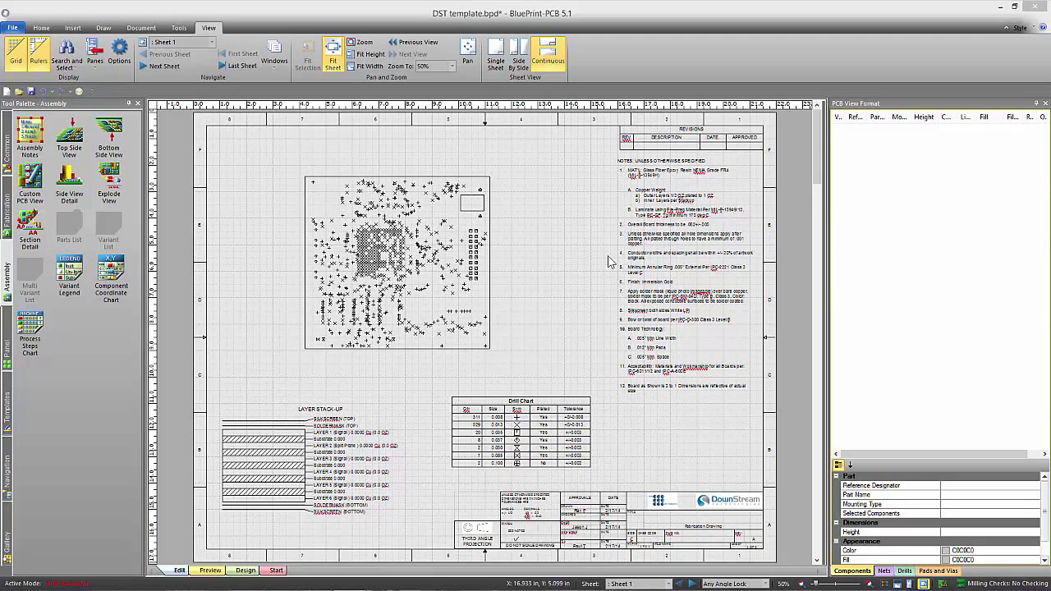
{"action": "mouse_move", "coordinate": [517, 277]}
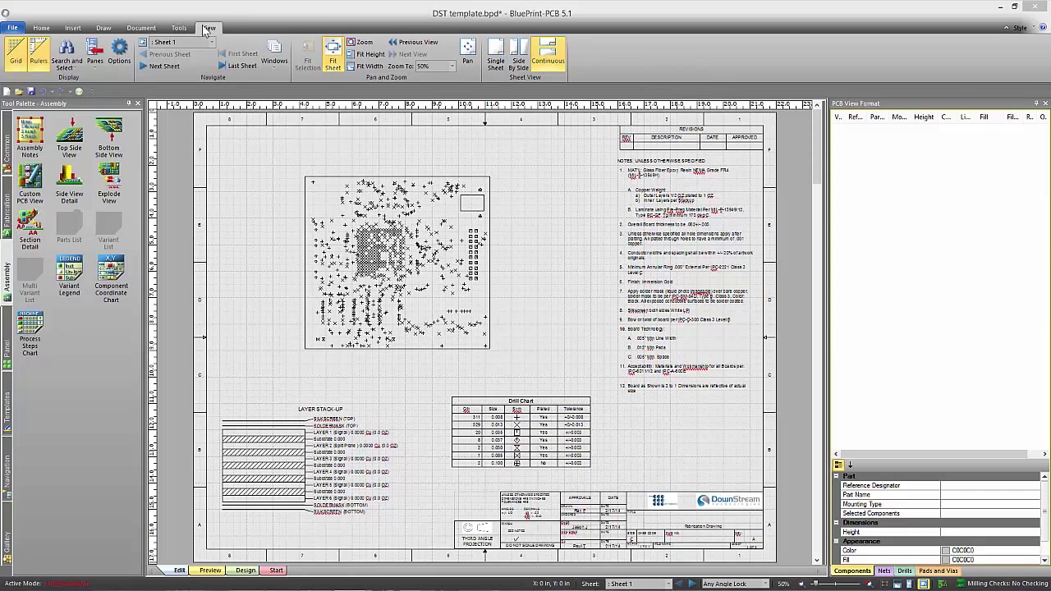
{"action": "mouse_move", "coordinate": [38, 54]}
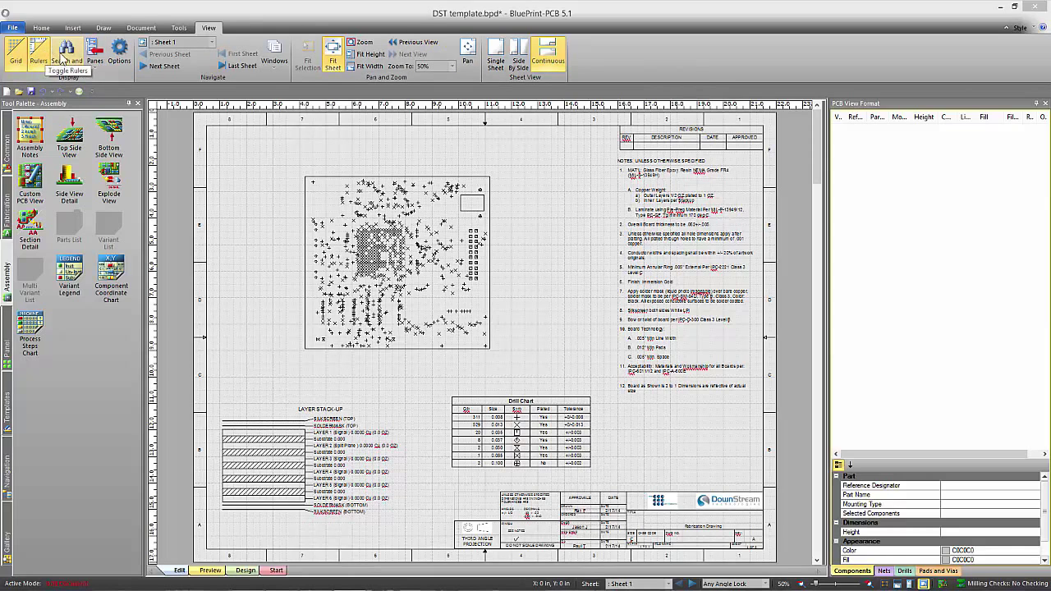
{"action": "mouse_move", "coordinate": [616, 98]}
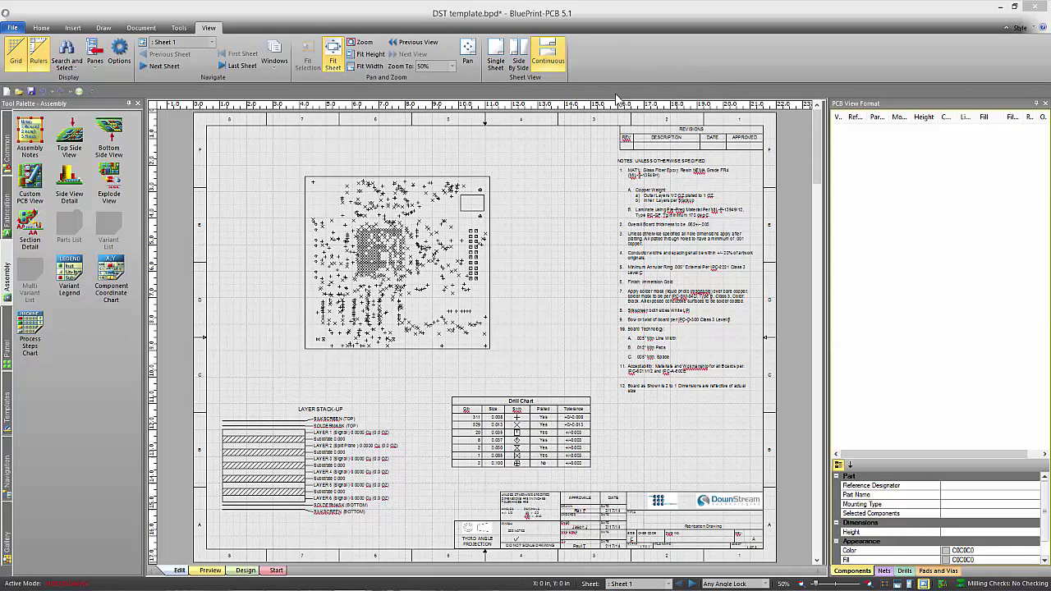
{"action": "mouse_move", "coordinate": [581, 187]}
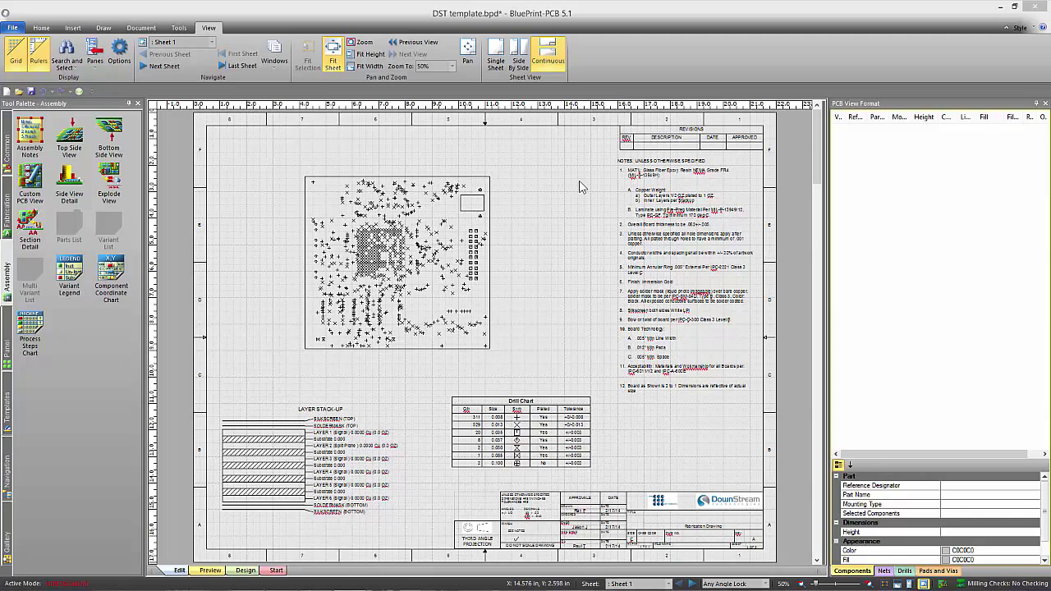
{"action": "mouse_move", "coordinate": [300, 142]}
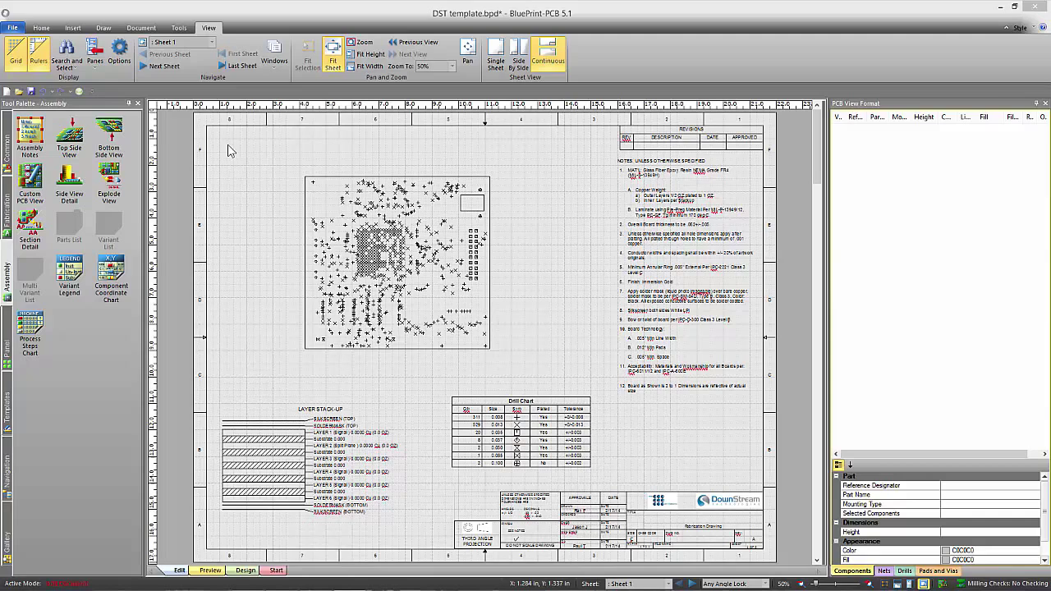
{"action": "mouse_move", "coordinate": [916, 105]}
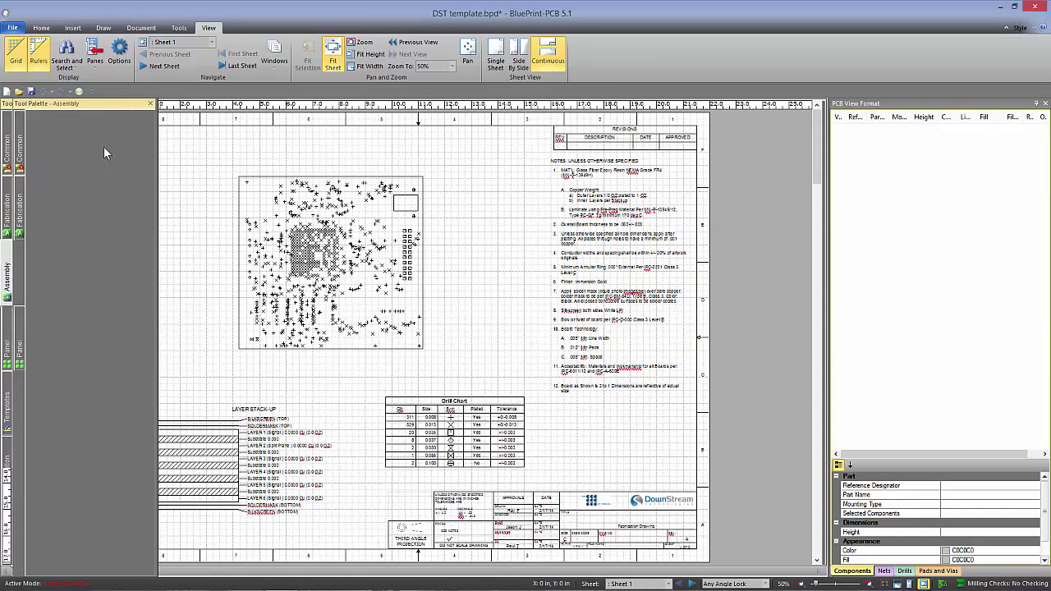
Step: Auto-hide the Tool Palette – Assembly pane in BluePrint-PCB 5.1 using its pin
{"action": "left_click", "coordinate": [19, 271]}
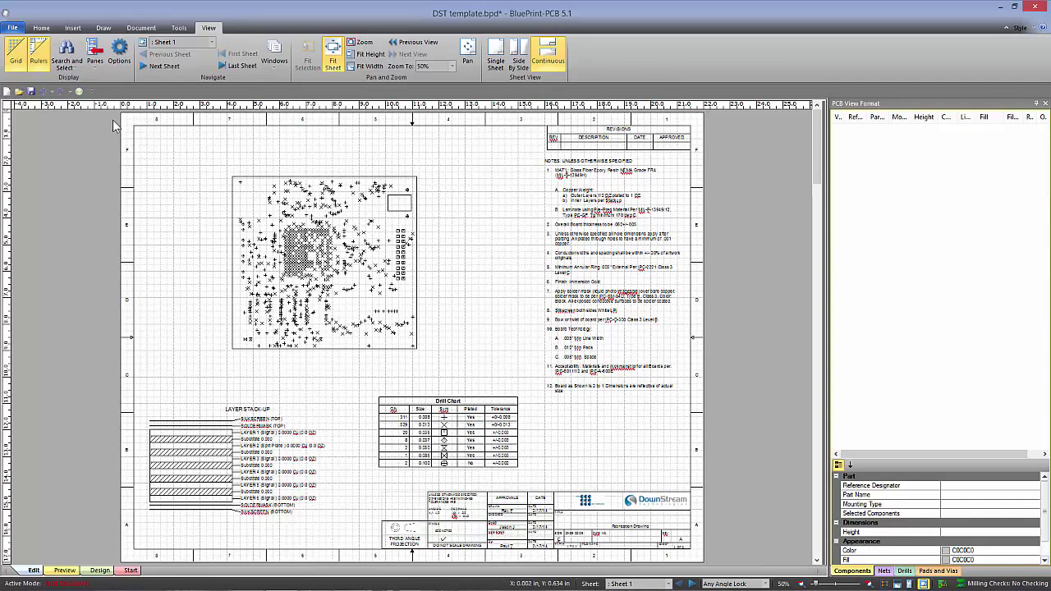
{"action": "mouse_move", "coordinate": [119, 50]}
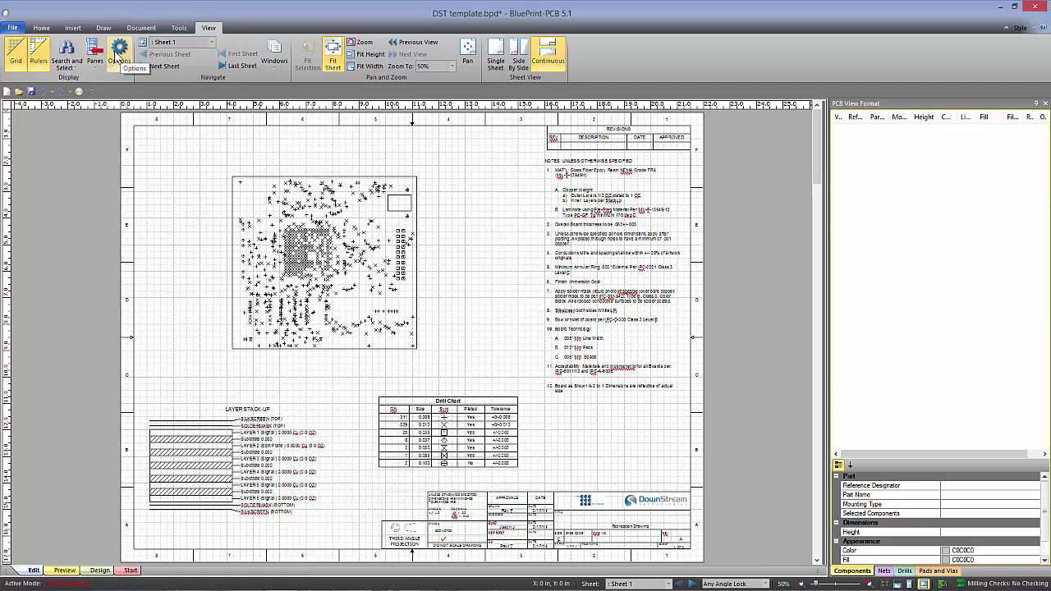
Step: Float the Assembly palette, drag it lower over the drawing, then toward the left edge
{"action": "left_click", "coordinate": [94, 54]}
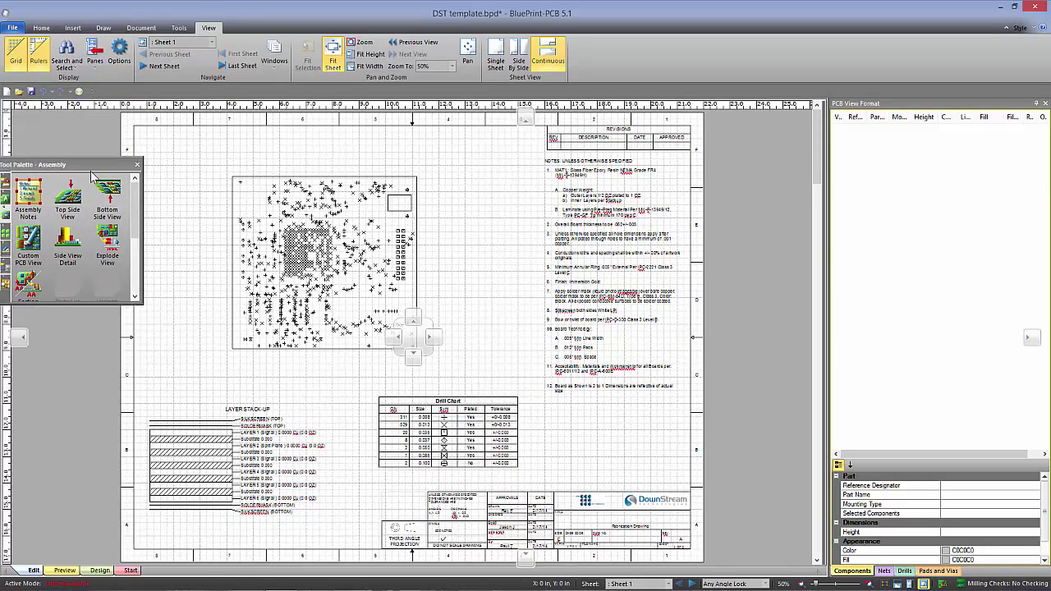
{"action": "left_click_drag", "start_coordinate": [74, 164], "coordinate": [83, 326]}
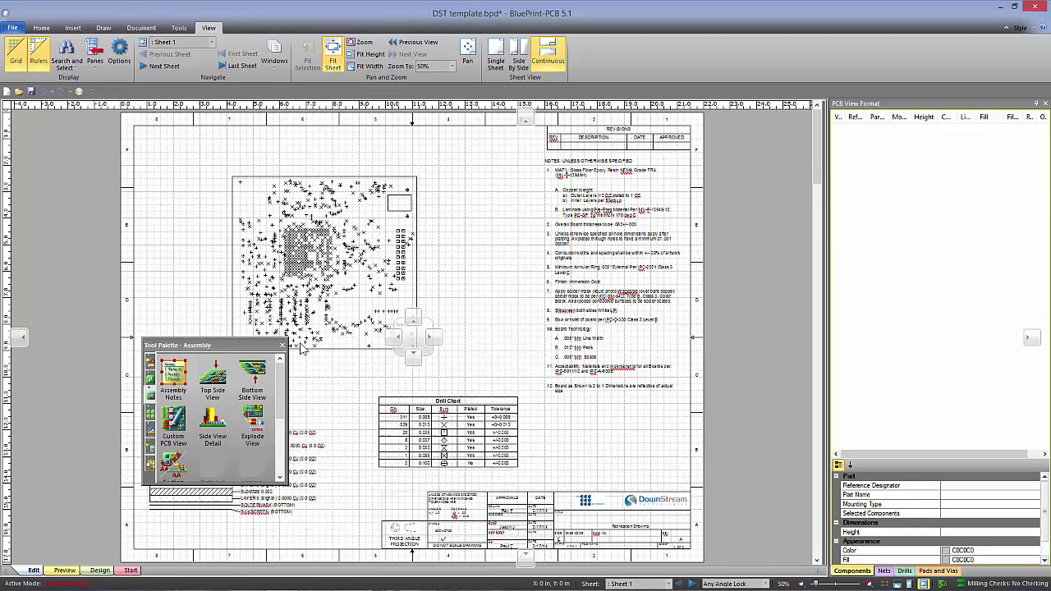
{"action": "left_click_drag", "start_coordinate": [214, 345], "coordinate": [386, 344]}
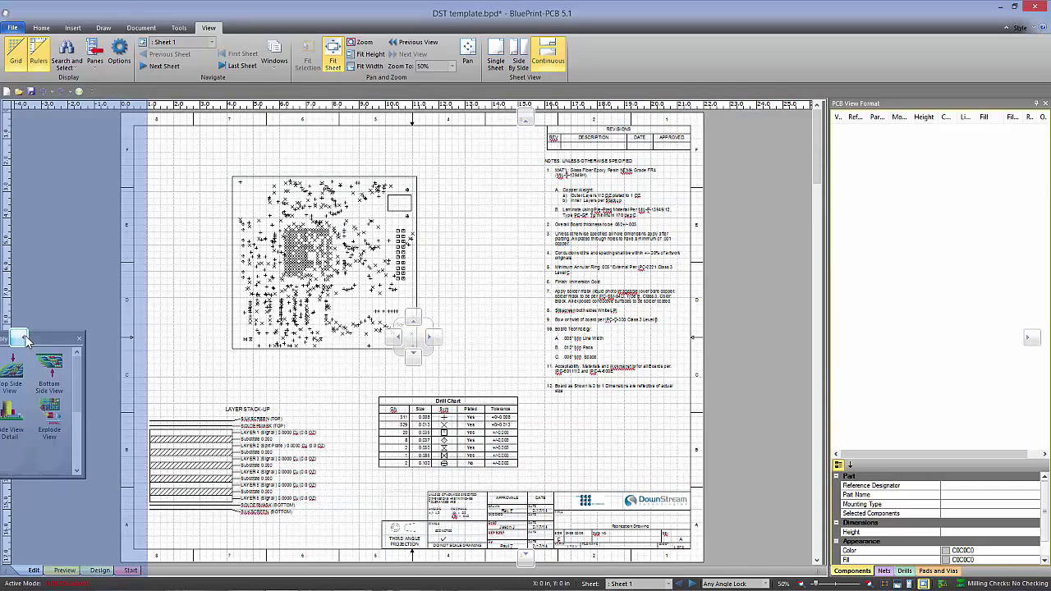
{"action": "left_click", "coordinate": [93, 50]}
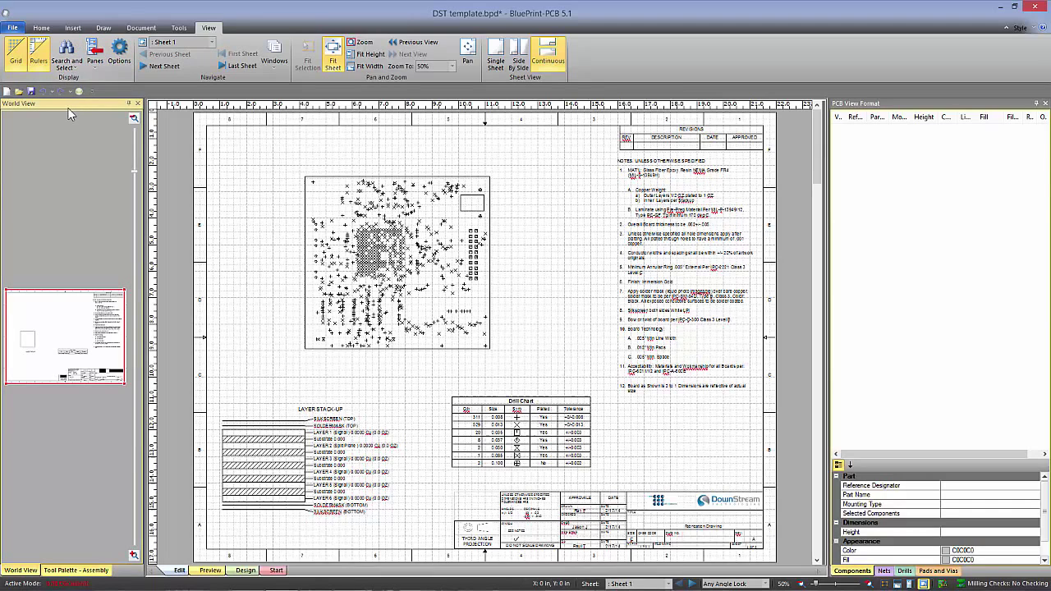
Step: Dock the Tool Palette on the left as a tab beside World View
{"action": "left_click", "coordinate": [76, 570]}
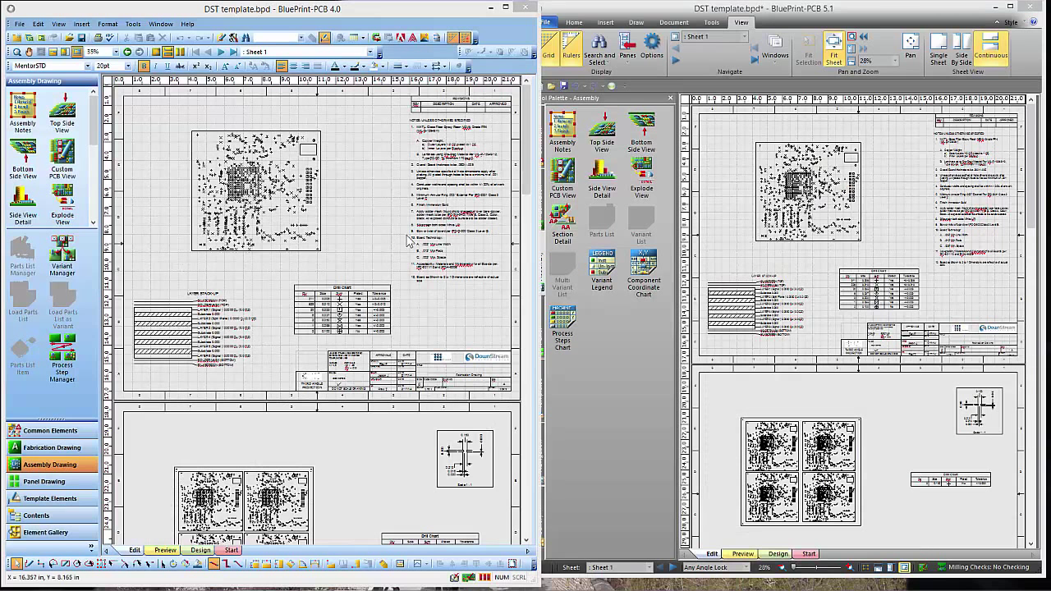
{"action": "mouse_move", "coordinate": [354, 184]}
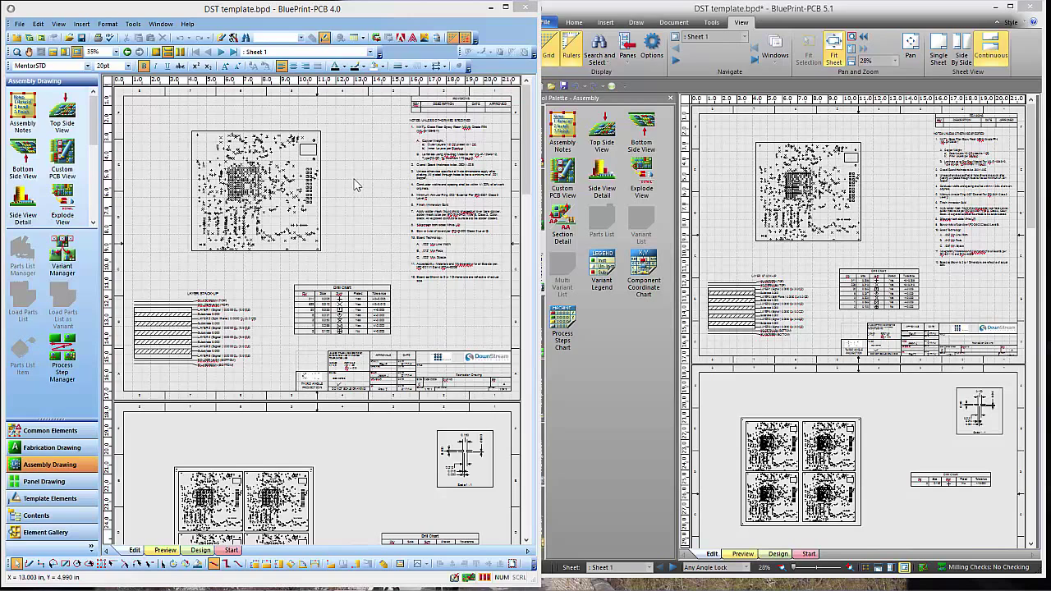
{"action": "mouse_move", "coordinate": [362, 160]}
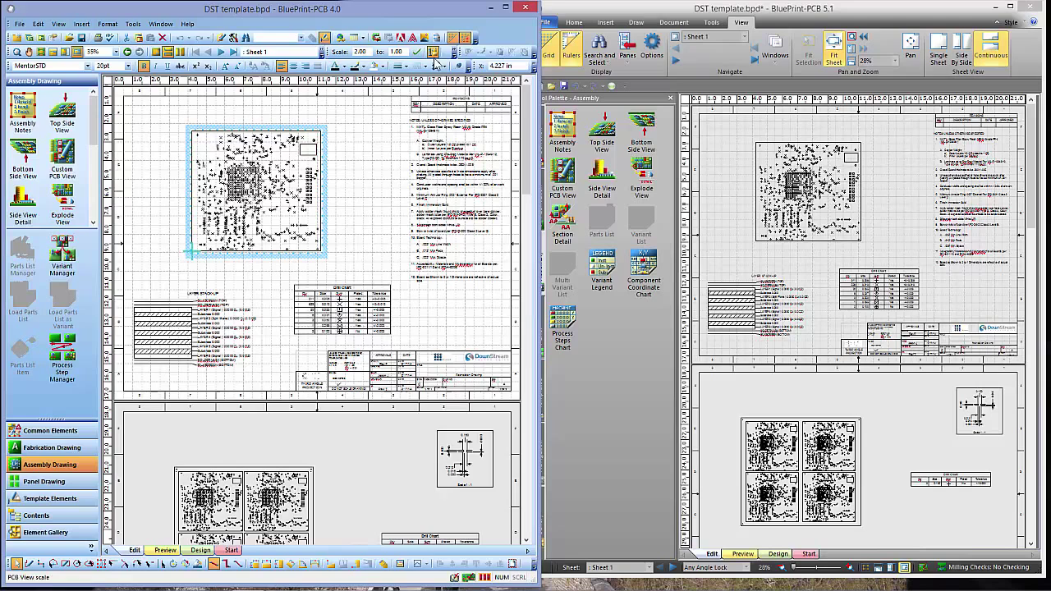
Step: In 4.0, select the notes block and then the drill chart to compare toolbars
{"action": "left_click", "coordinate": [457, 205]}
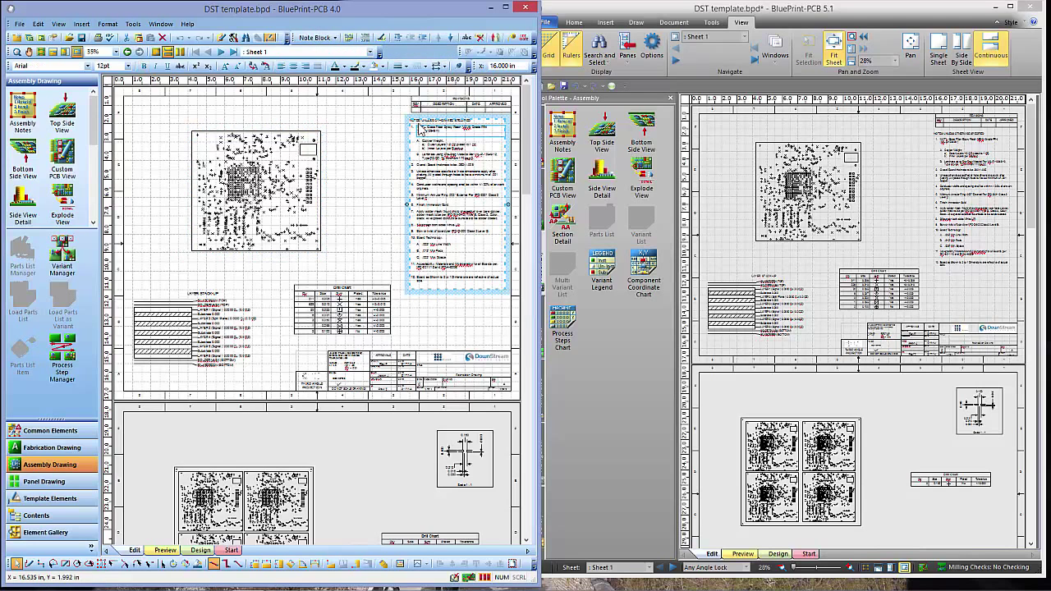
{"action": "mouse_move", "coordinate": [349, 97]}
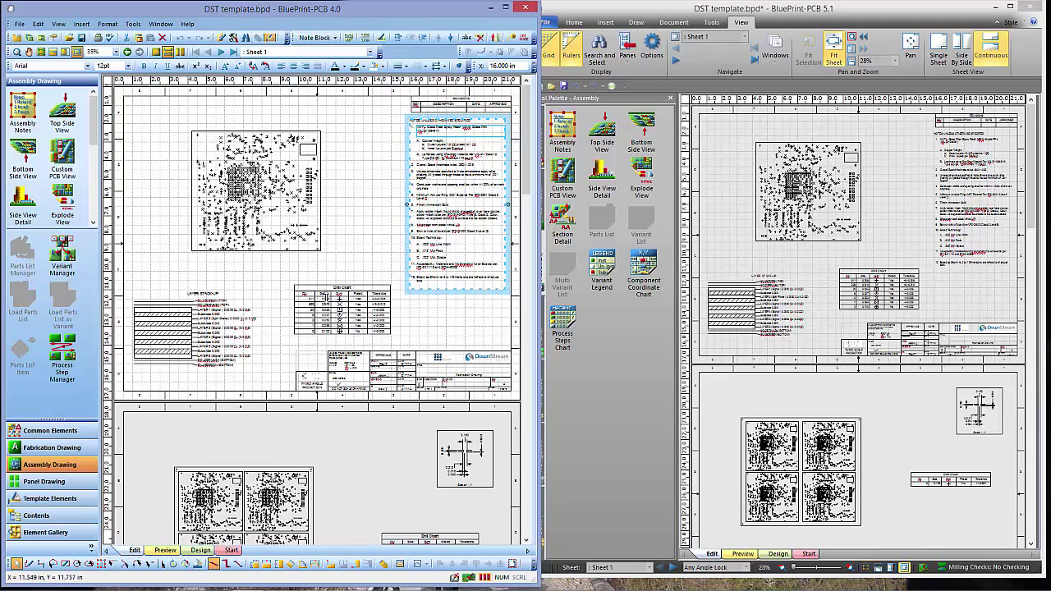
{"action": "left_click", "coordinate": [341, 308]}
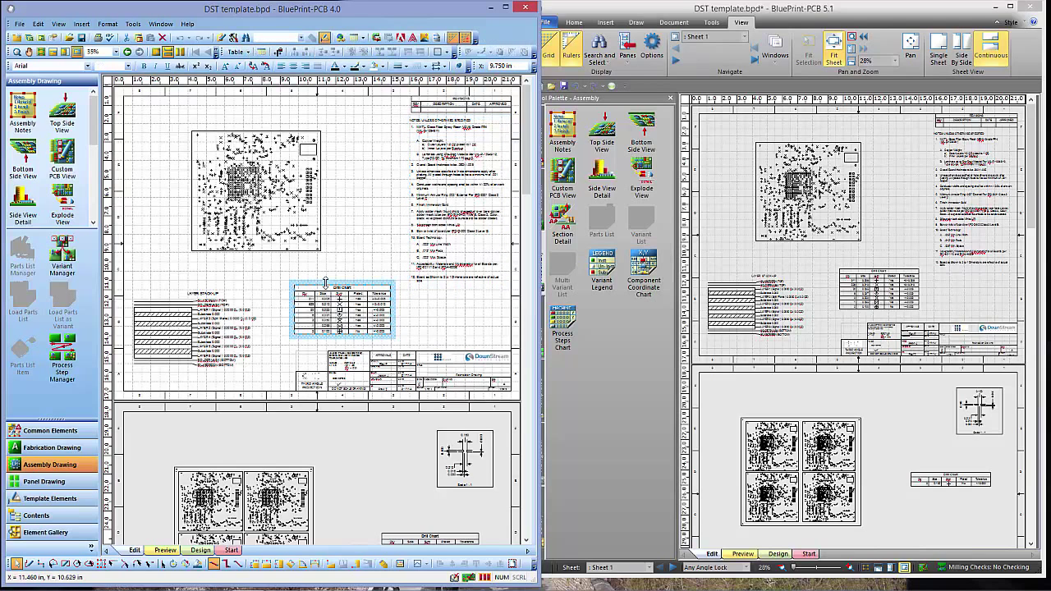
{"action": "mouse_move", "coordinate": [345, 193]}
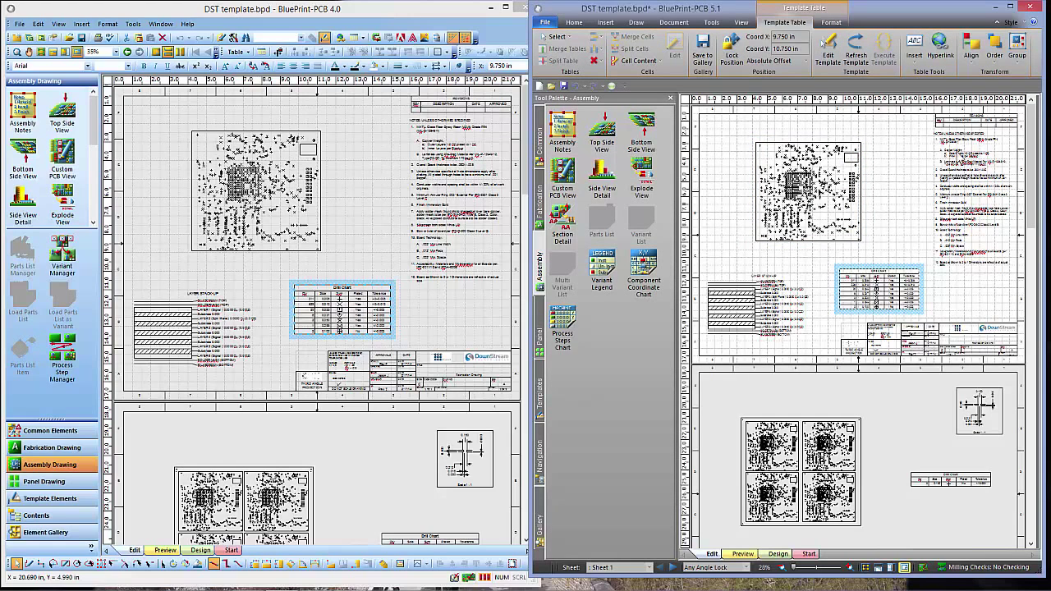
Step: Select the notes block in 5.1 to bring up the Note Block ribbon
{"action": "left_click", "coordinate": [973, 205]}
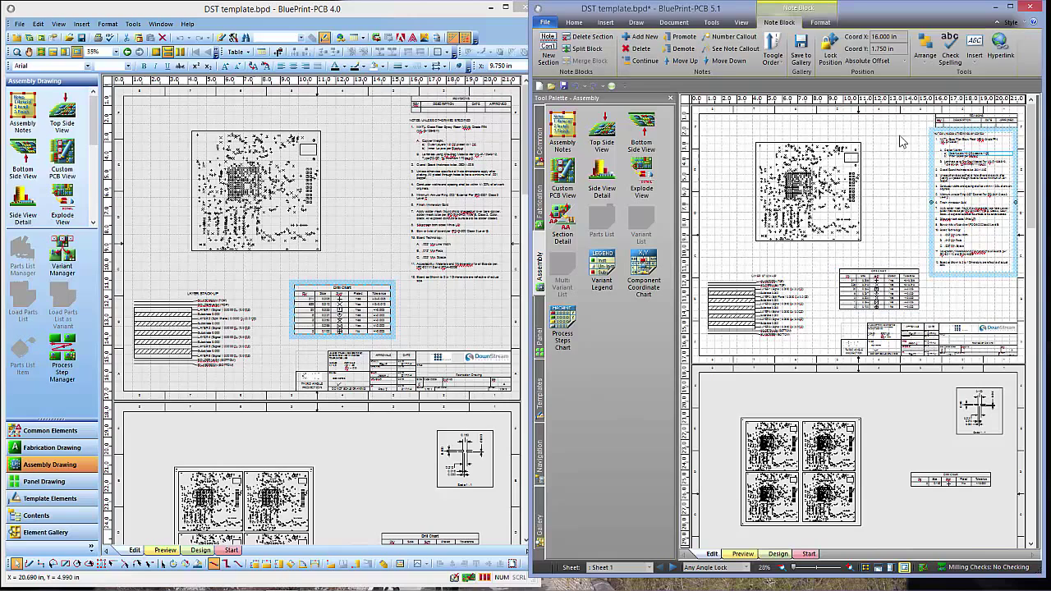
{"action": "mouse_move", "coordinate": [895, 141]}
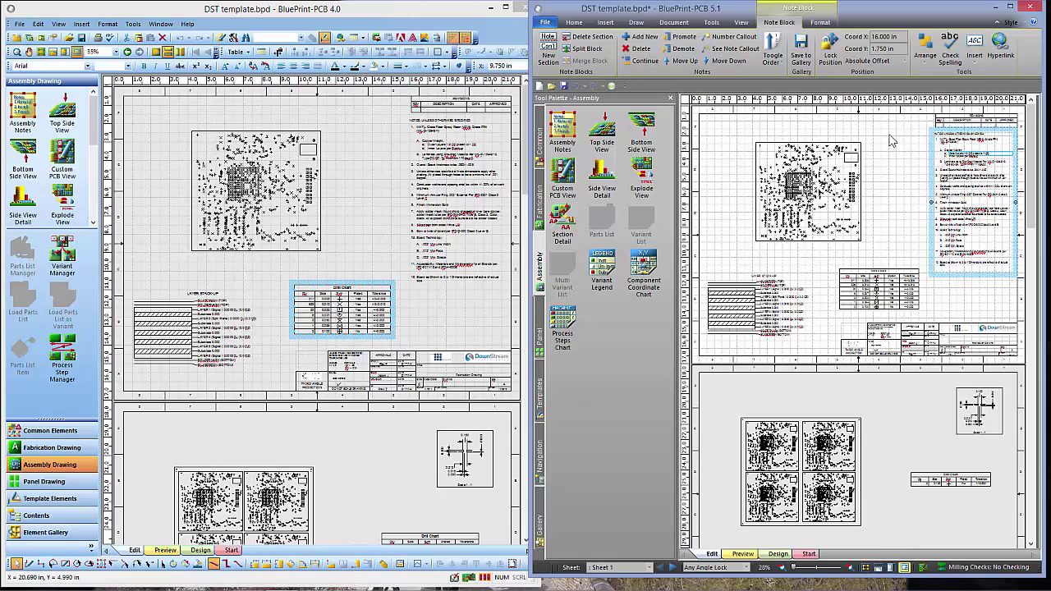
{"action": "mouse_move", "coordinate": [891, 152]}
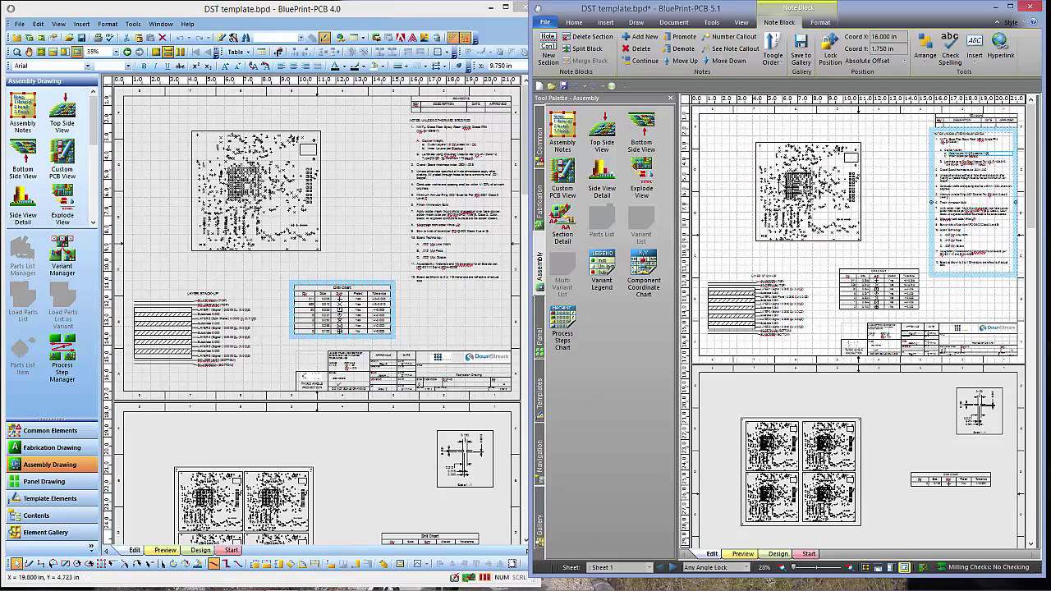
{"action": "mouse_move", "coordinate": [759, 119]}
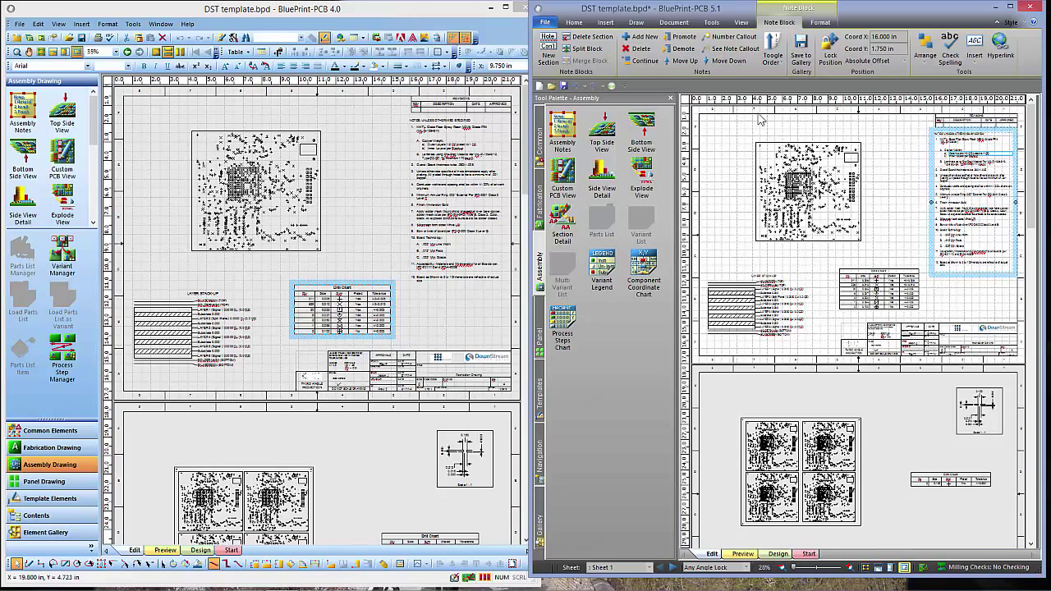
{"action": "mouse_move", "coordinate": [887, 189]}
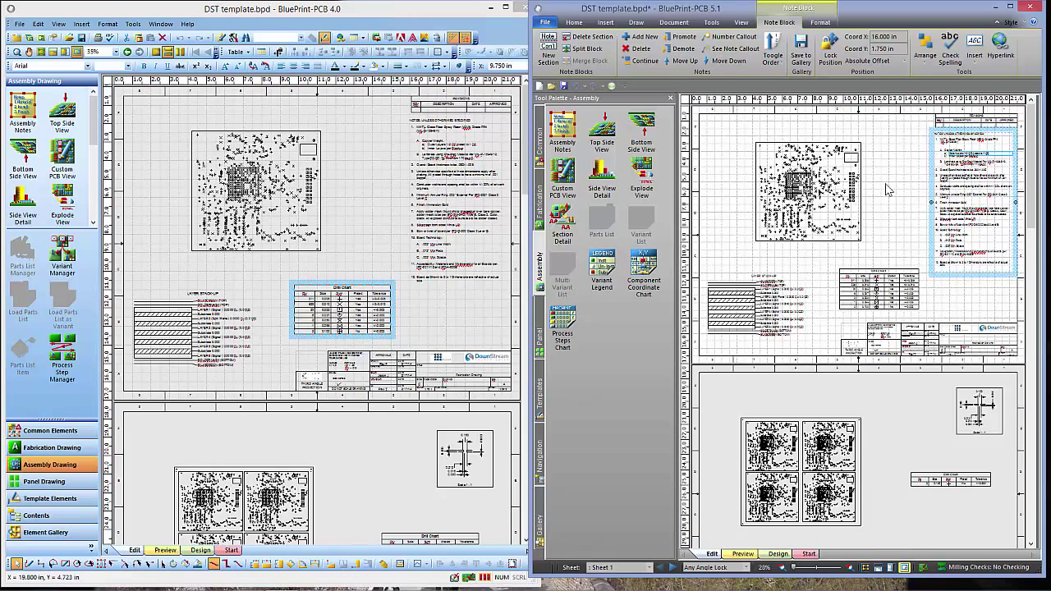